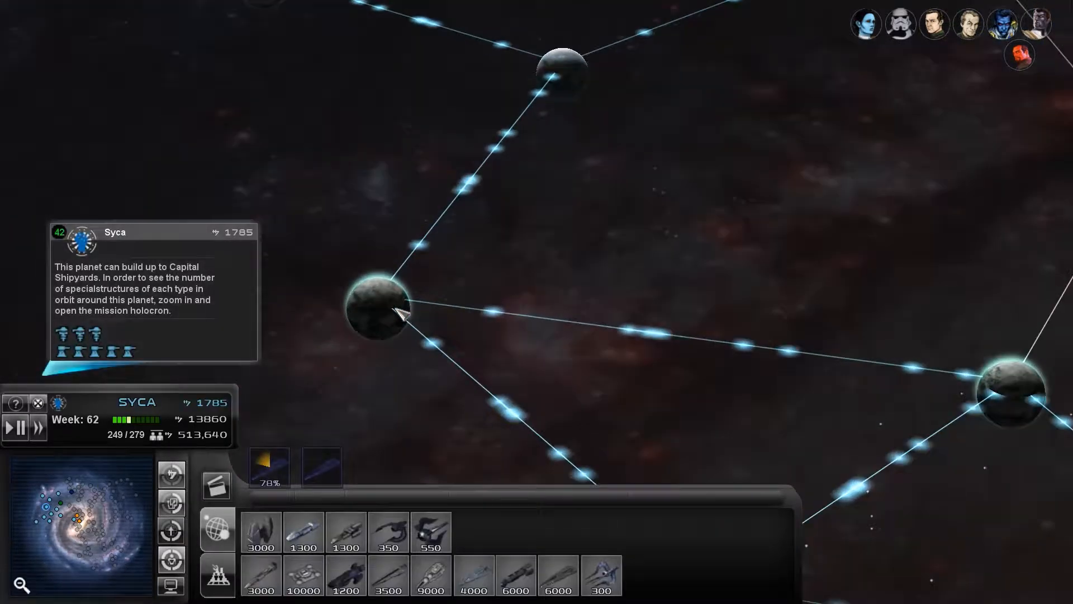
- Select Syca, then shift the galactic map toward Pantolomin and Coruscant
click(376, 312)
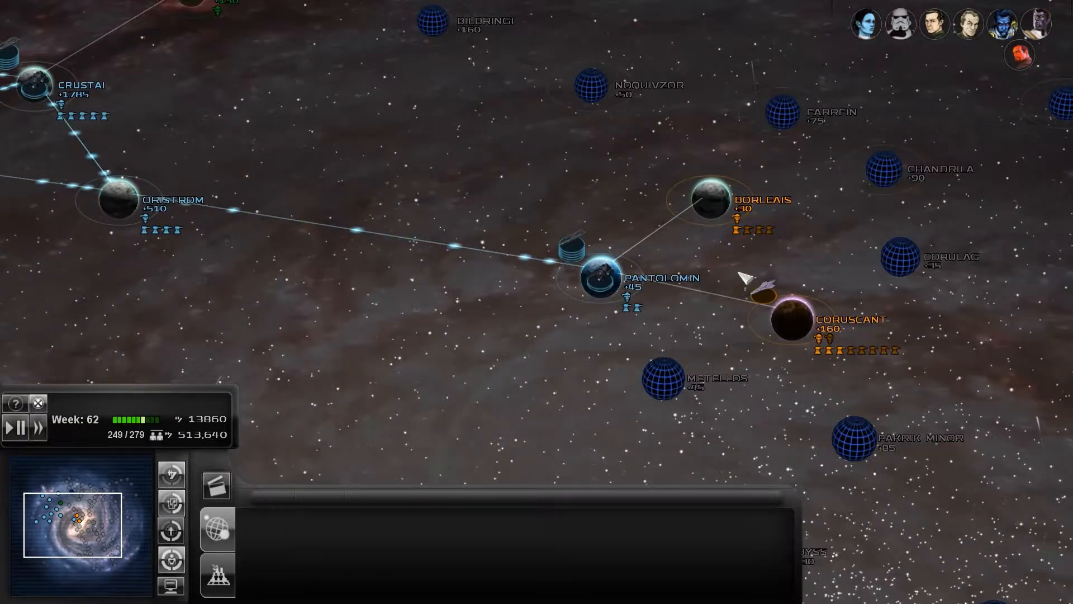
click(790, 322)
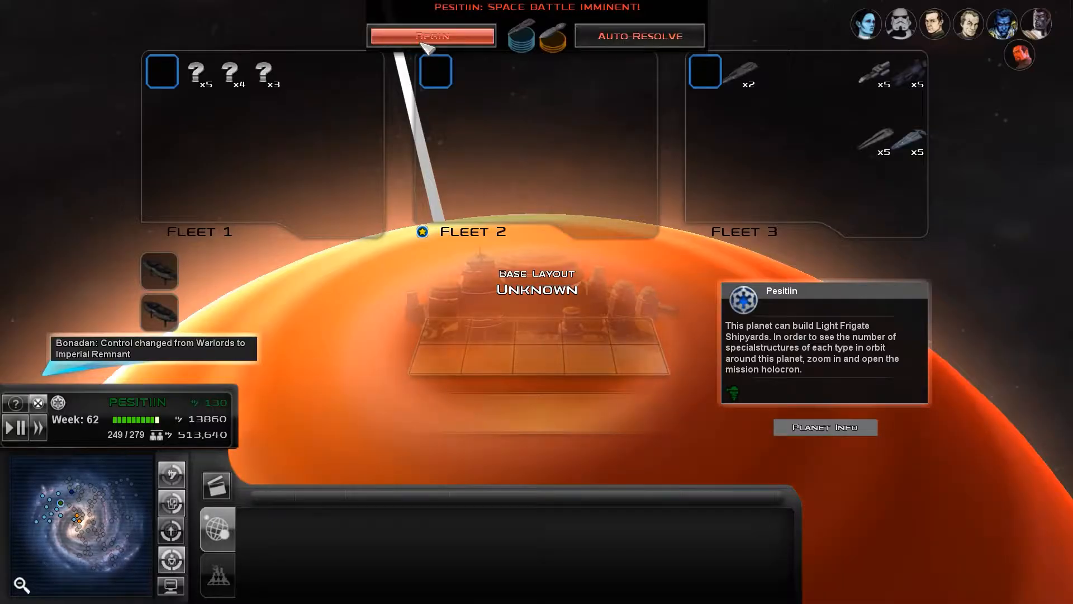
- Begin the imminent Pesitiin space battle and enter it once loaded
click(431, 35)
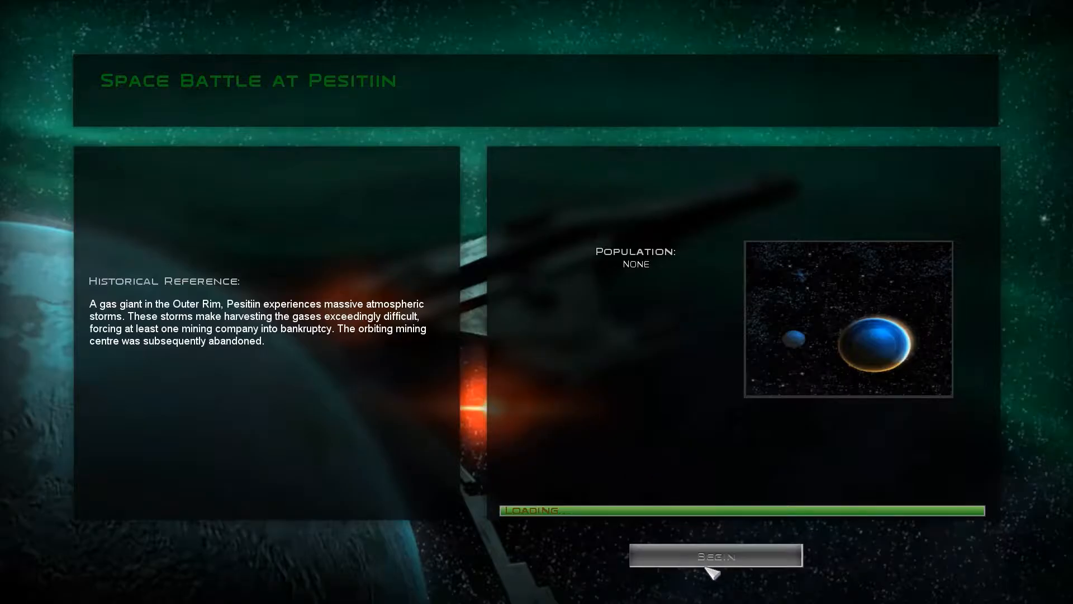
click(715, 556)
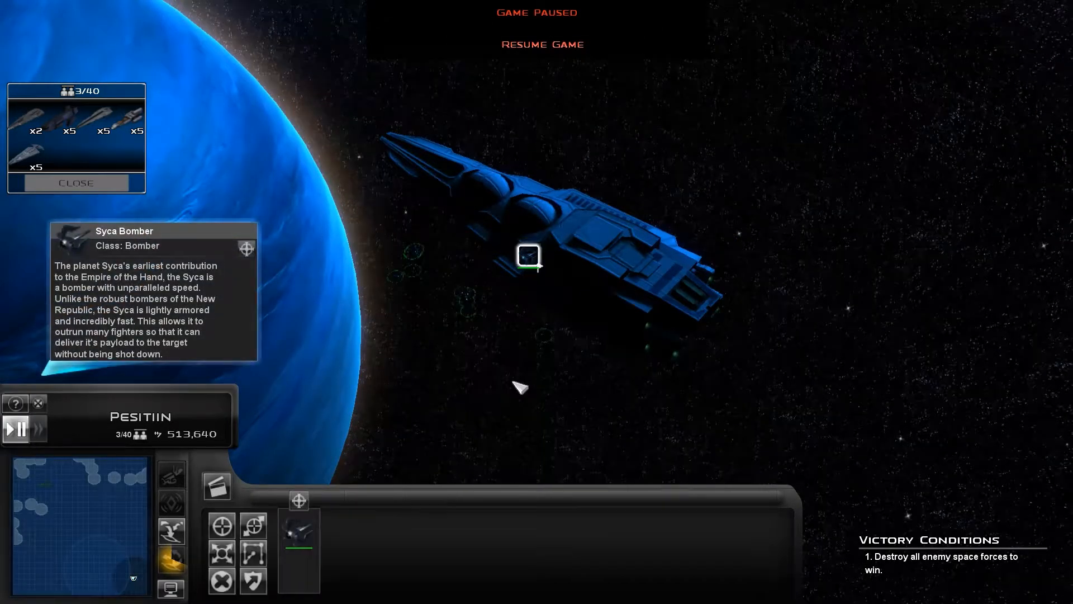
- Resume the paused Pesitiin battle so the fleet starts moving
click(529, 255)
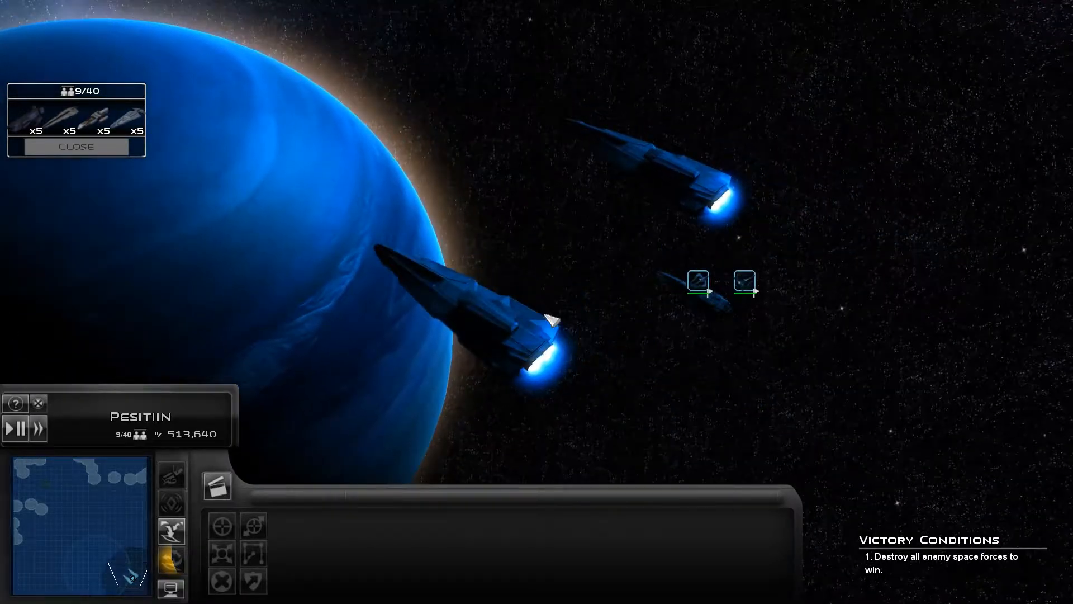
- Call in the remaining reinforcements to reach 40 of 40 units, then dismiss the list
click(14, 428)
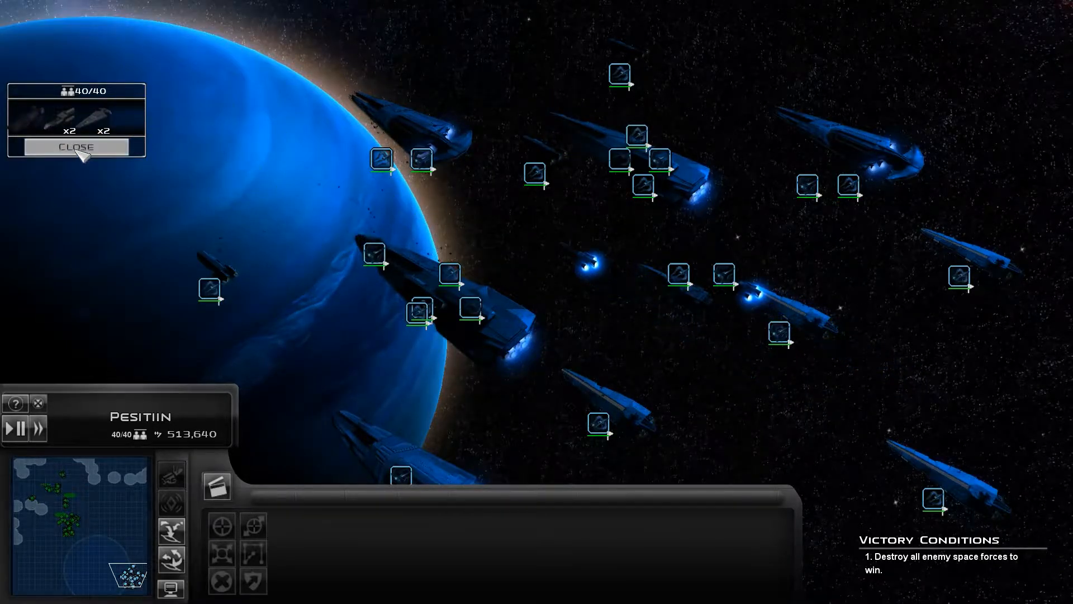
click(75, 146)
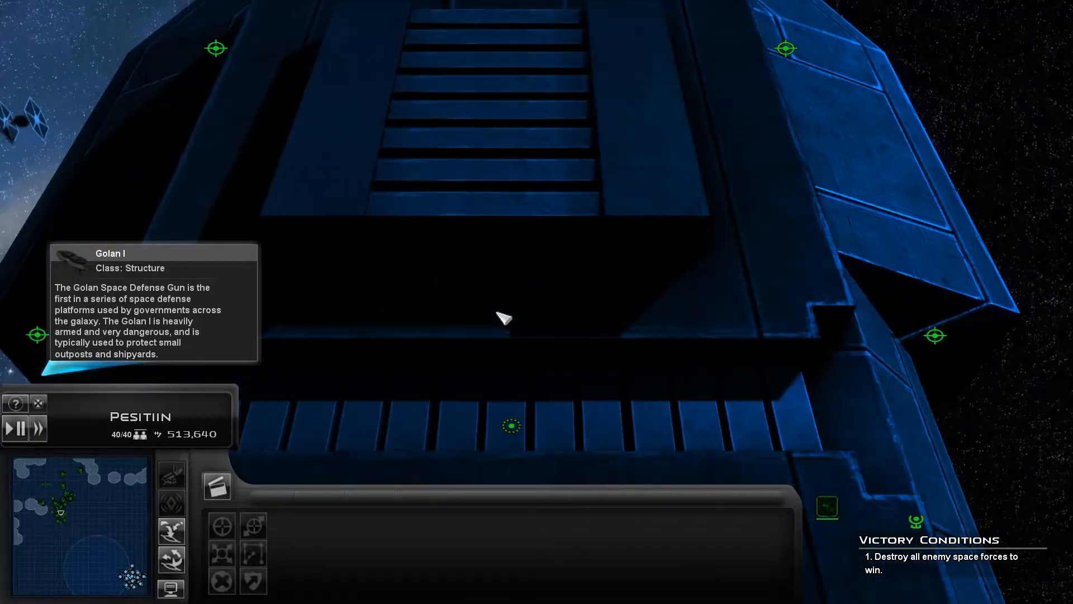
scroll(down, 3)
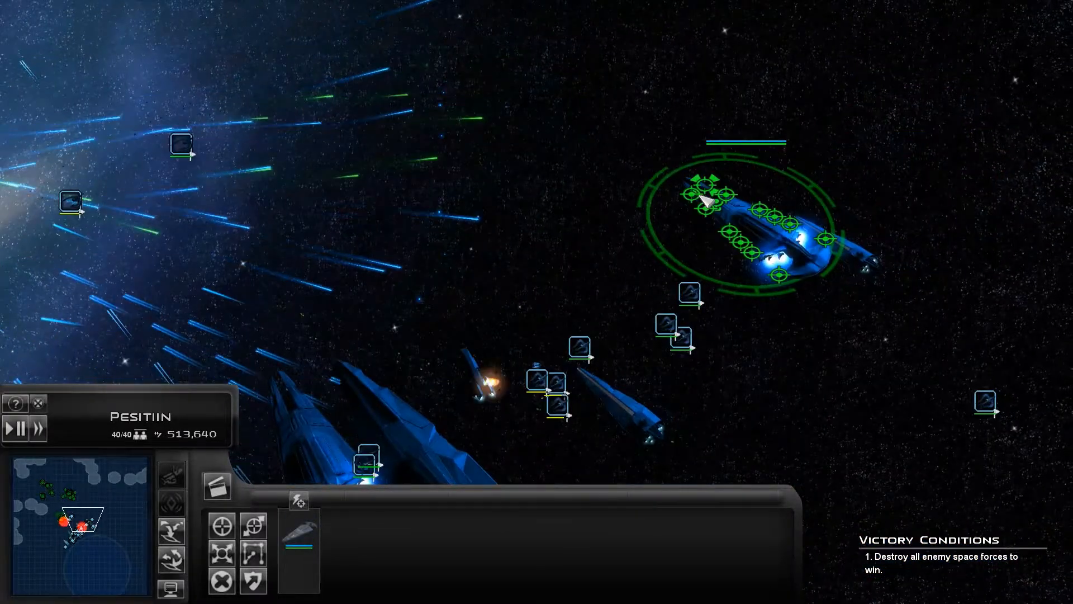
mouse_move(70, 205)
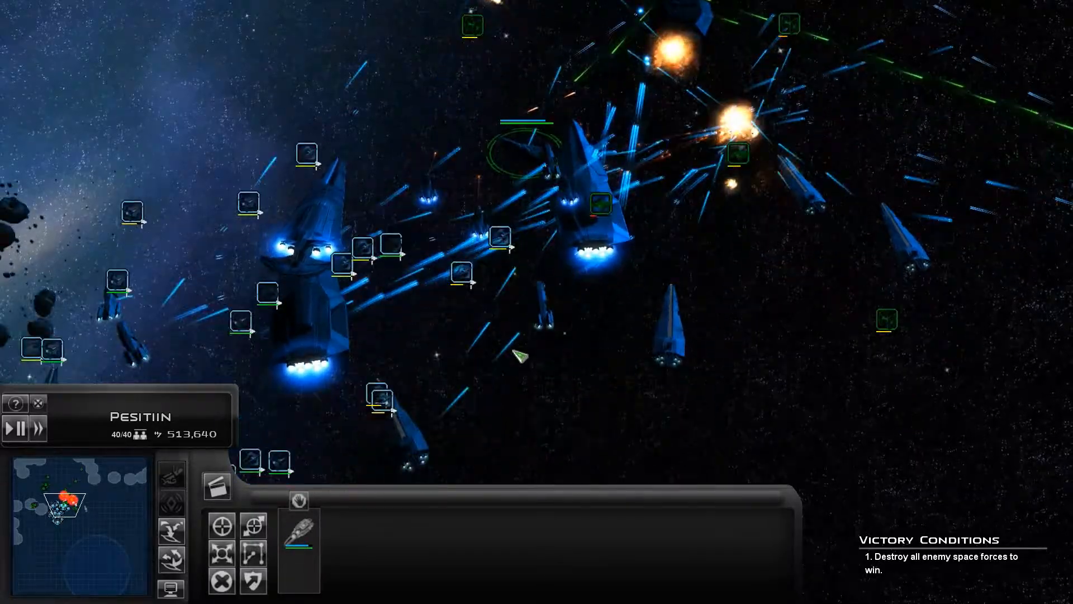
mouse_move(297, 499)
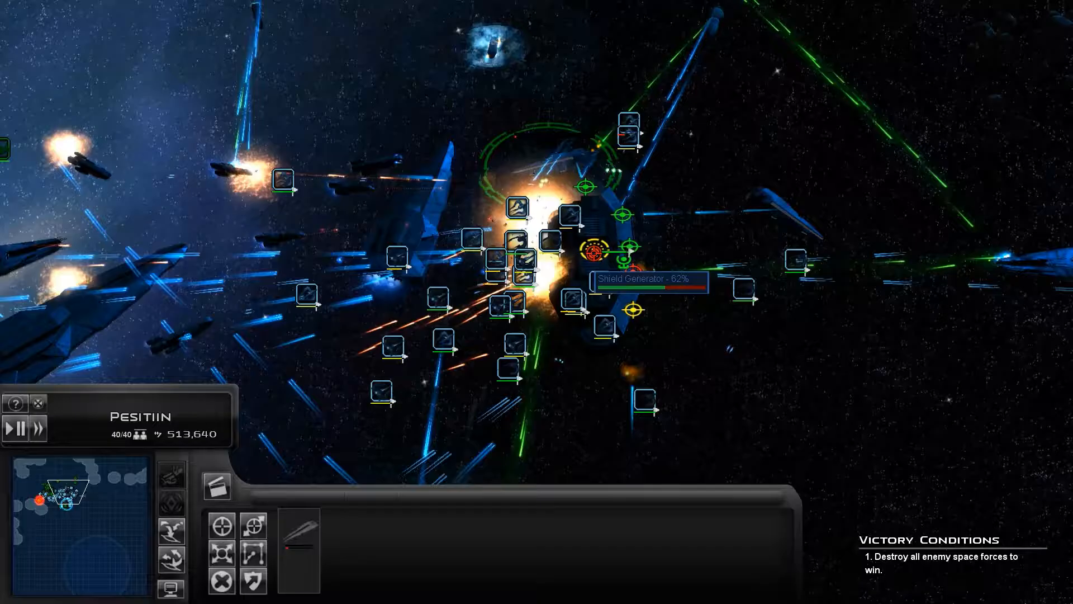
mouse_move(470, 346)
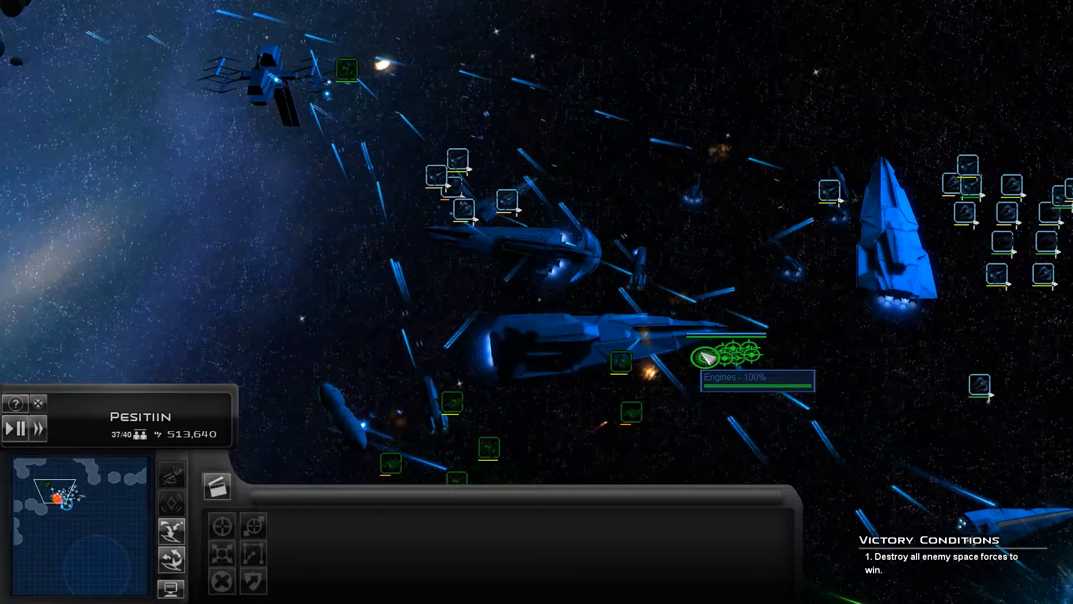
mouse_move(664, 384)
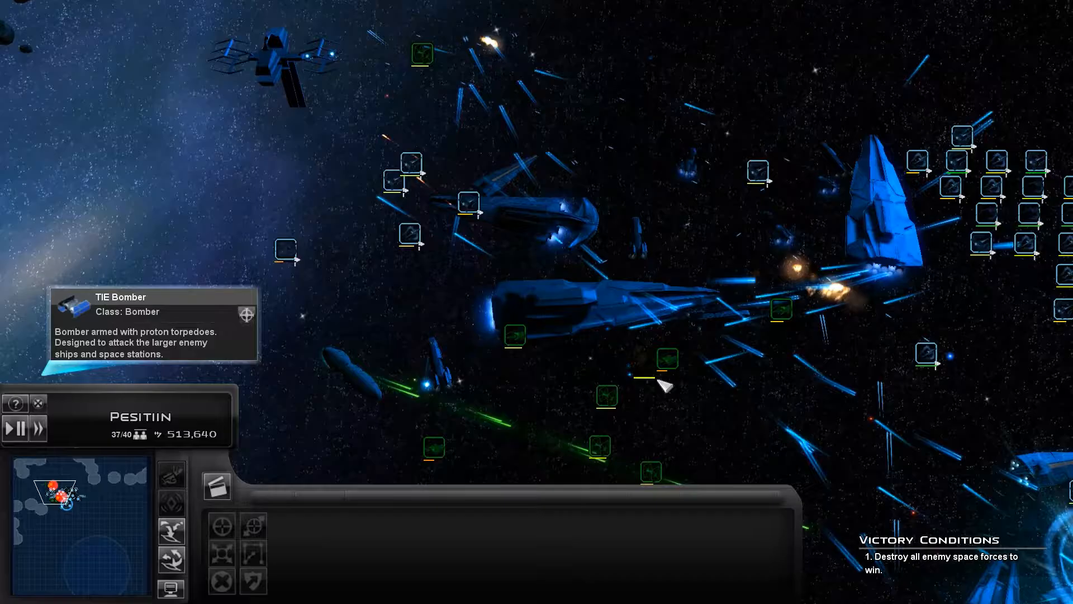